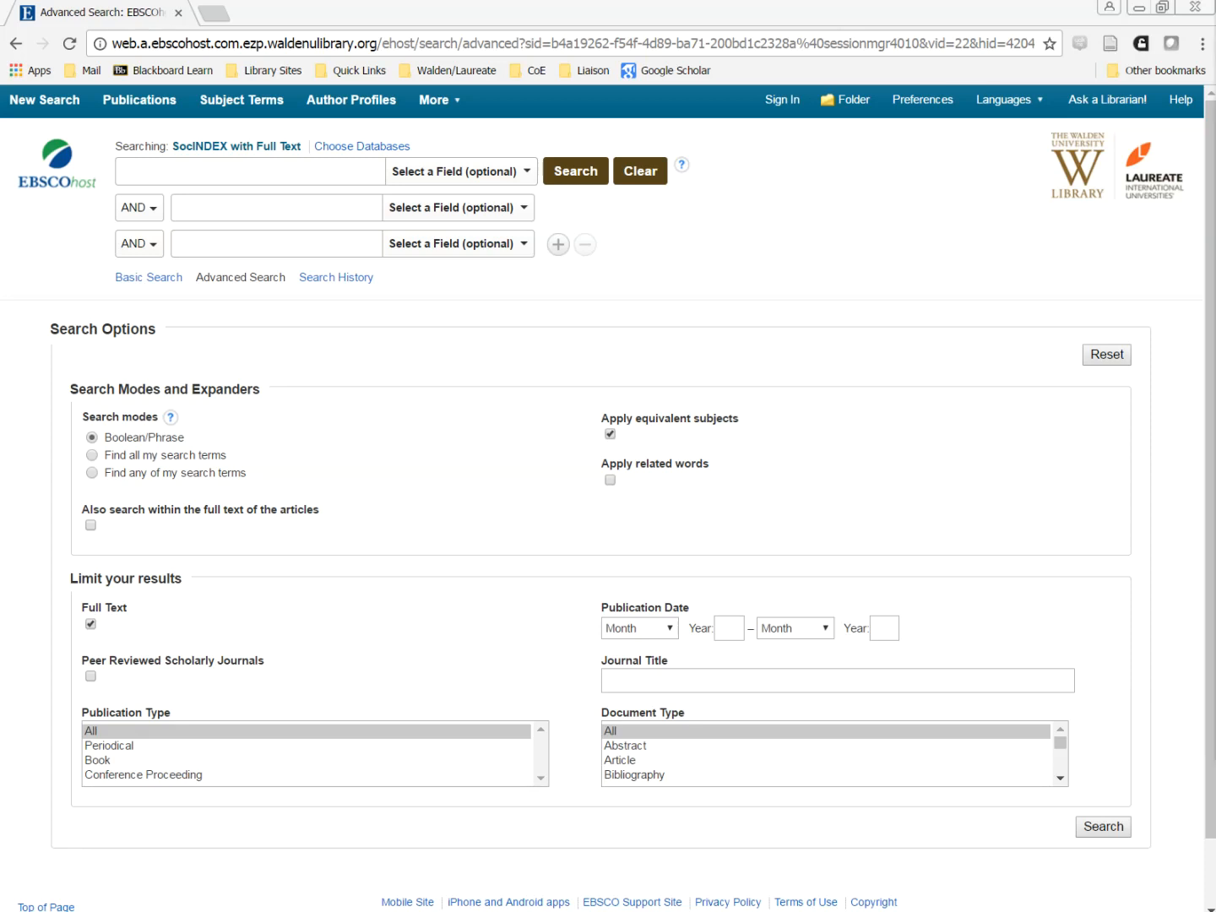
mouse_move(146, 178)
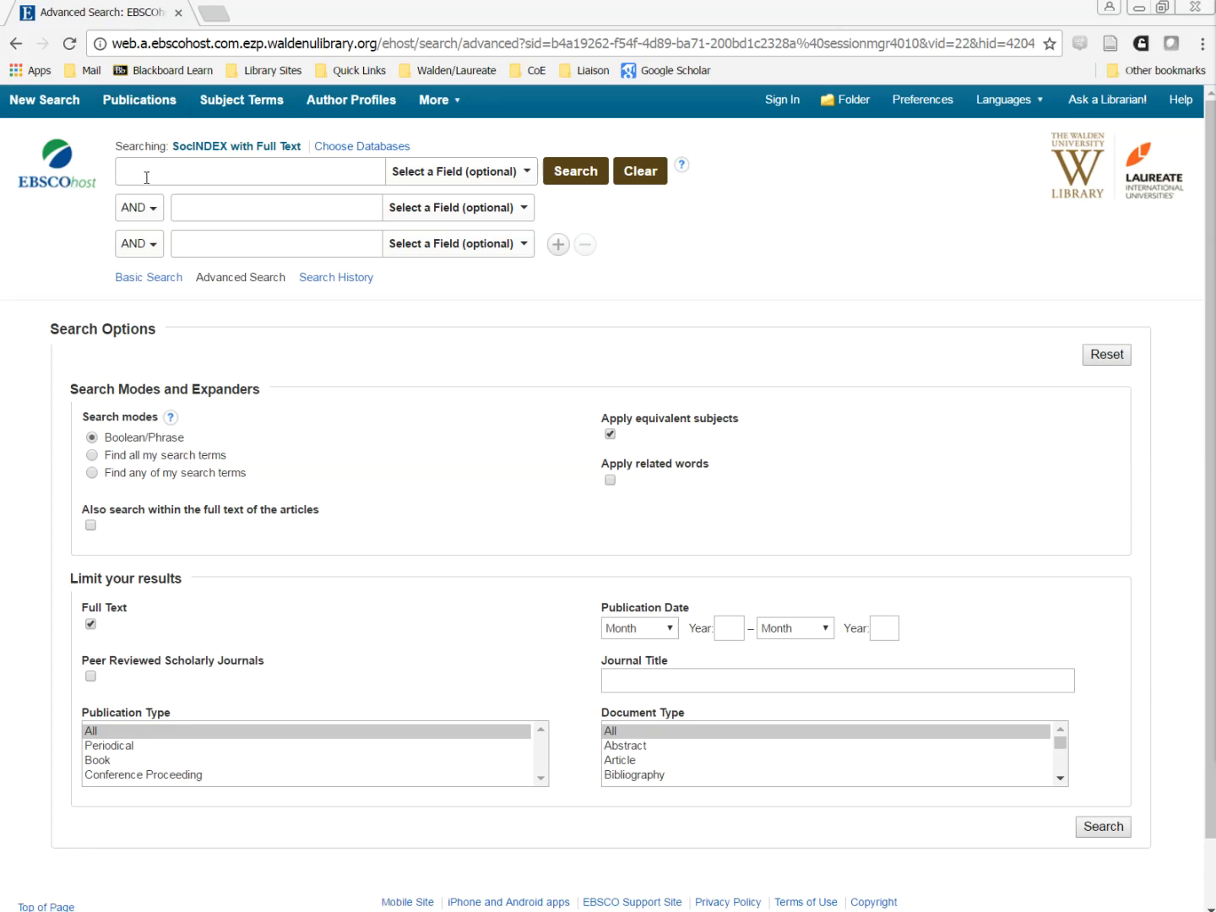
Enter Teenage, drug use and rural as three AND-joined SocINDEX search terms.
type("Teenage")
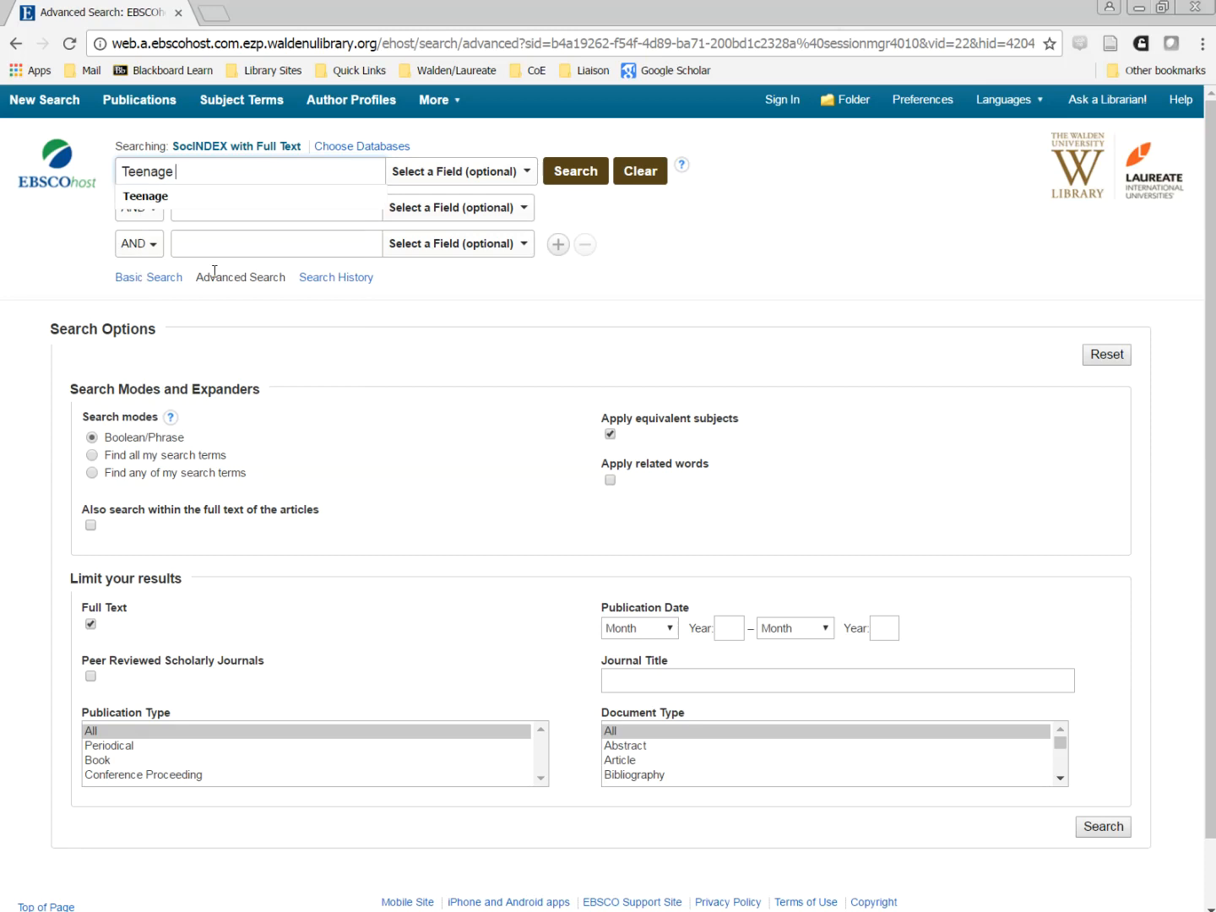
left_click(276, 207)
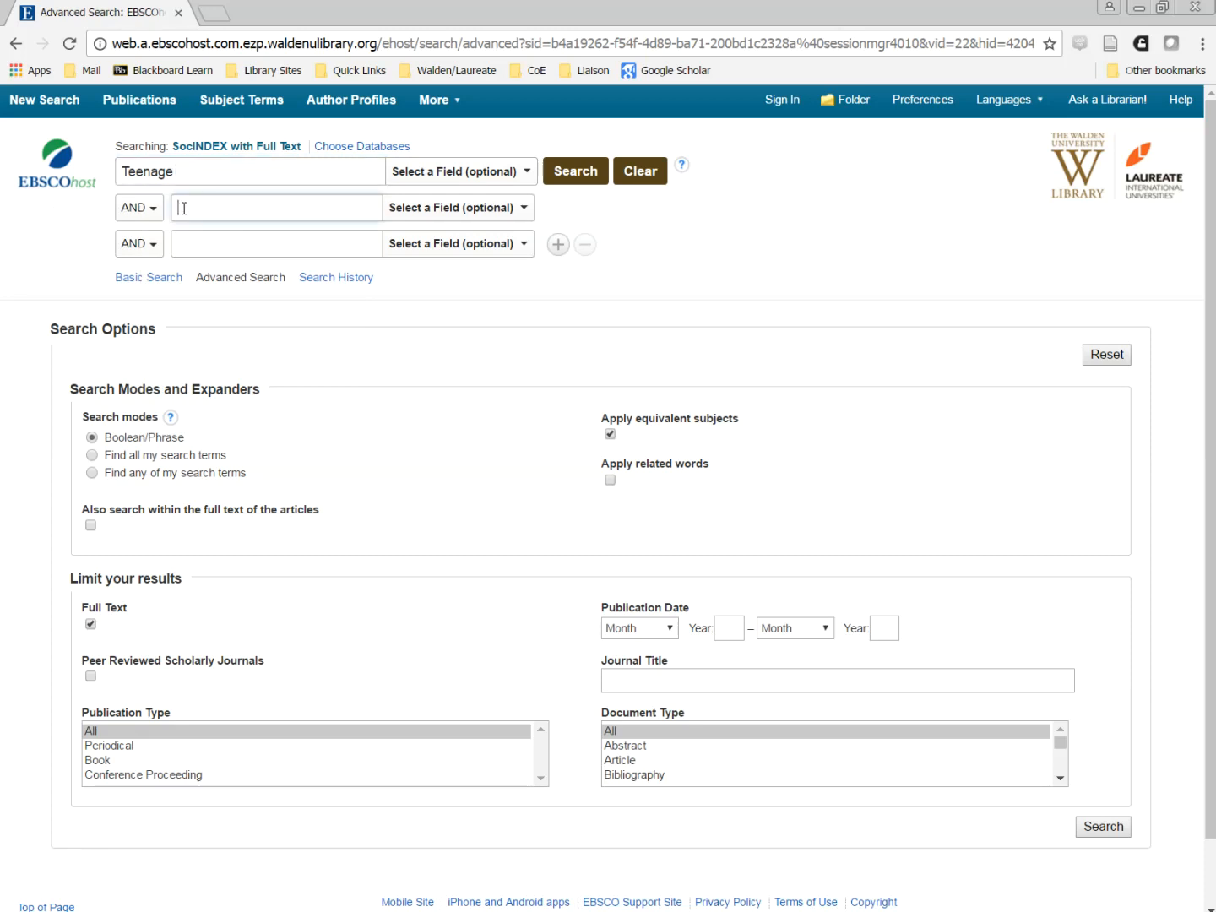
type("drug use")
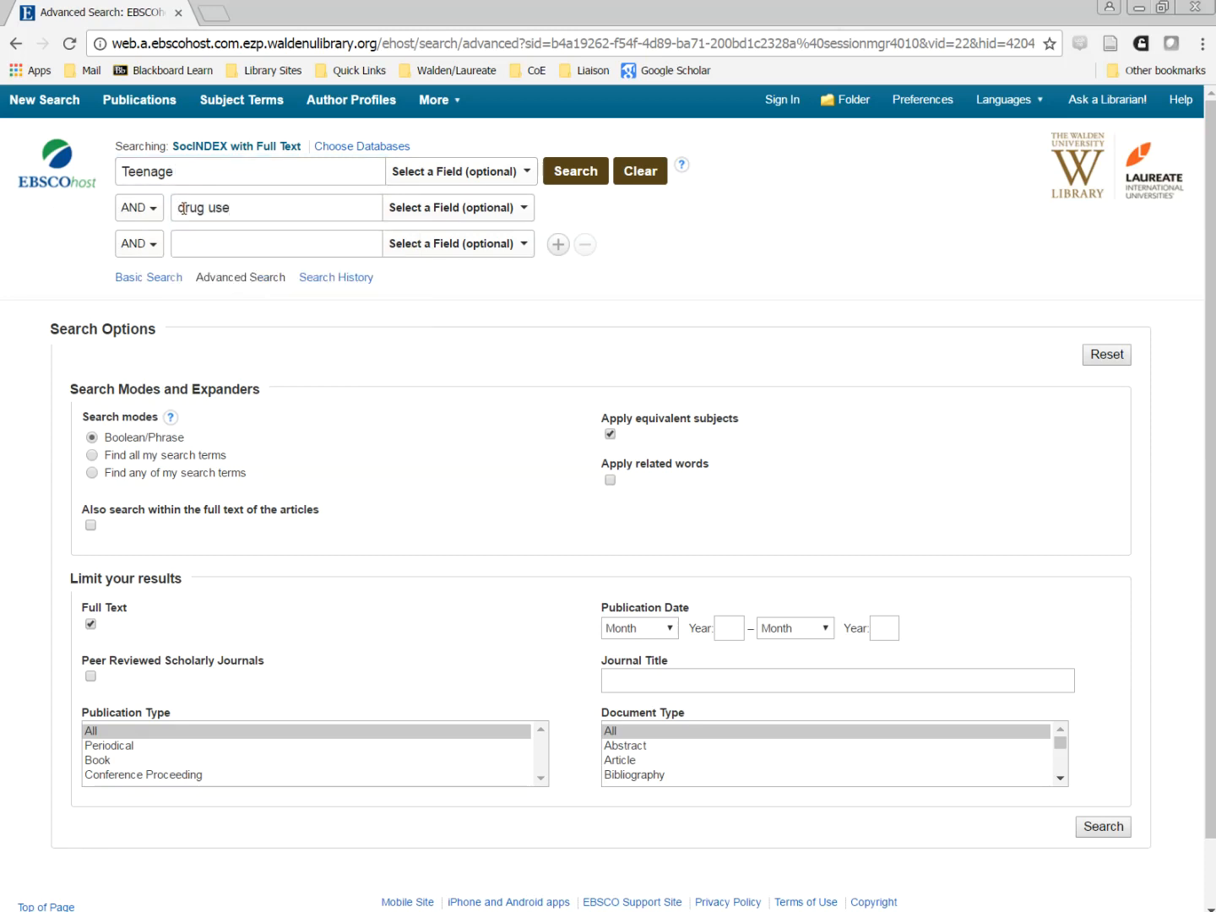
type("rural")
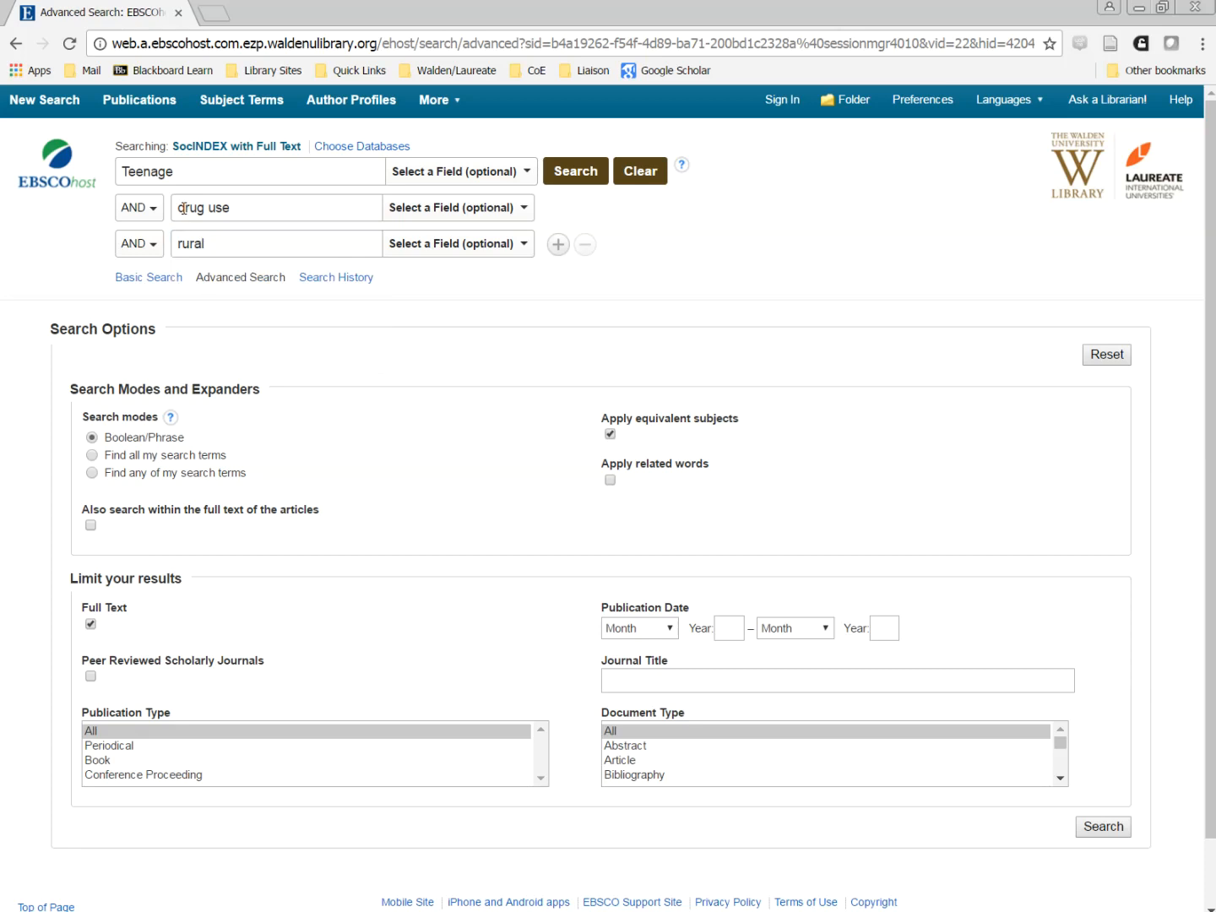
mouse_move(150, 228)
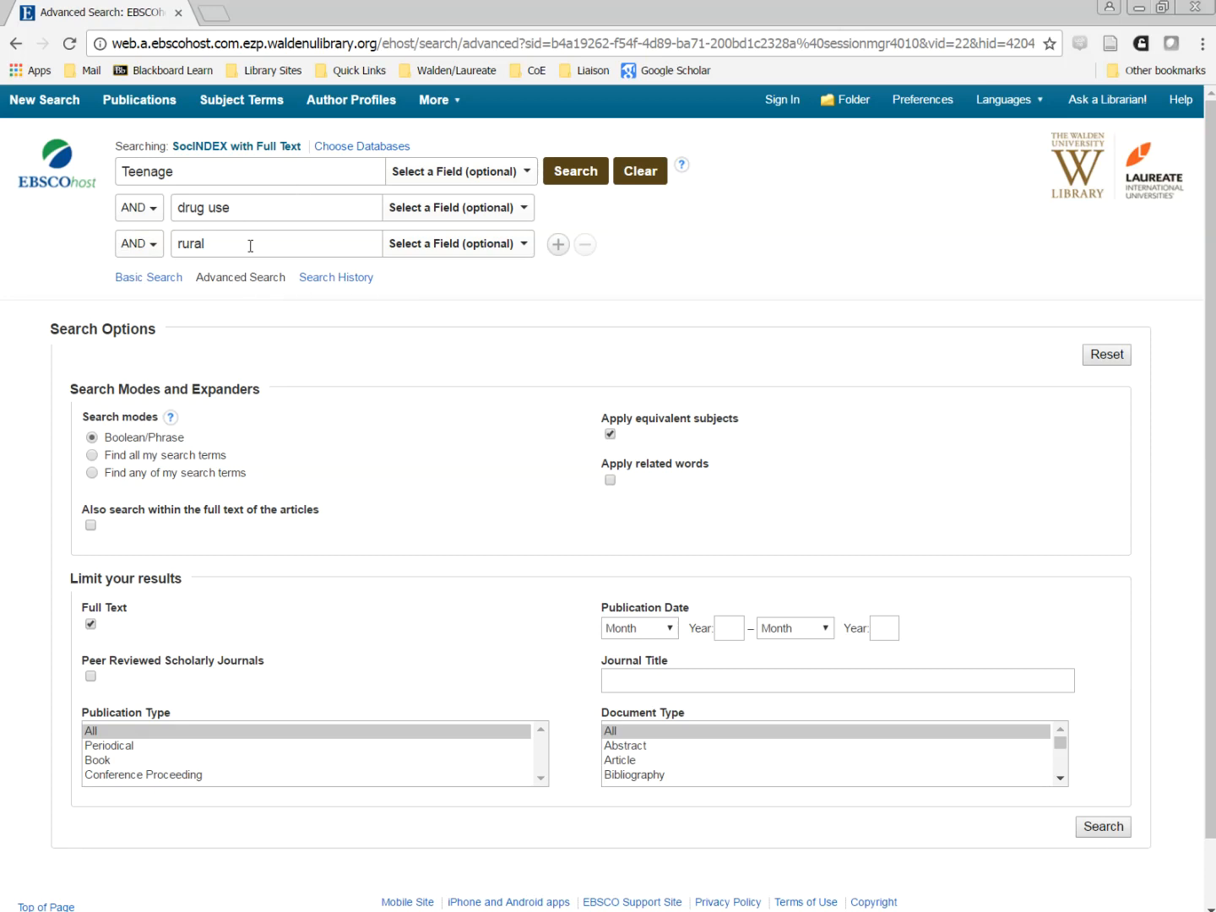
Run the Teenage AND drug use AND rural search, returning five results.
left_click(575, 170)
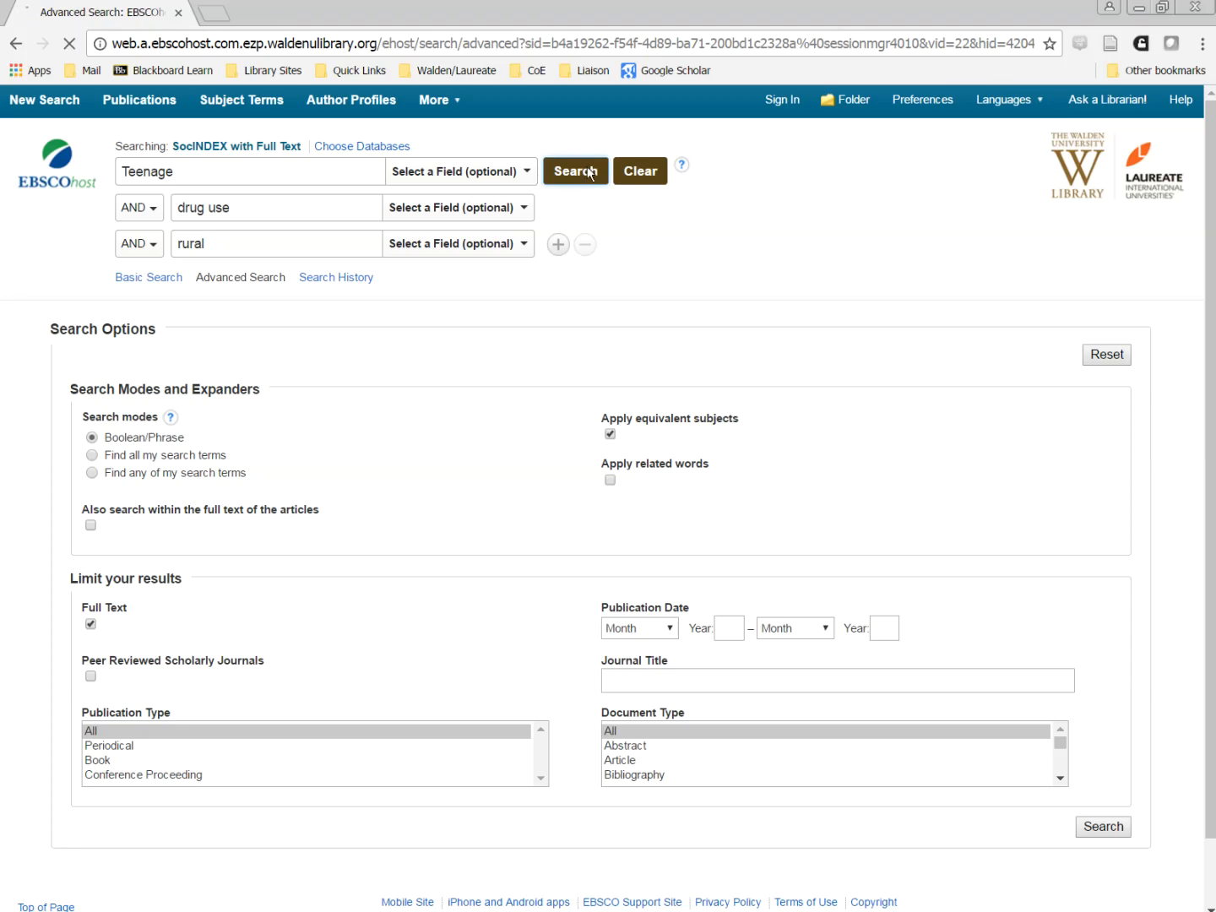
left_click(575, 171)
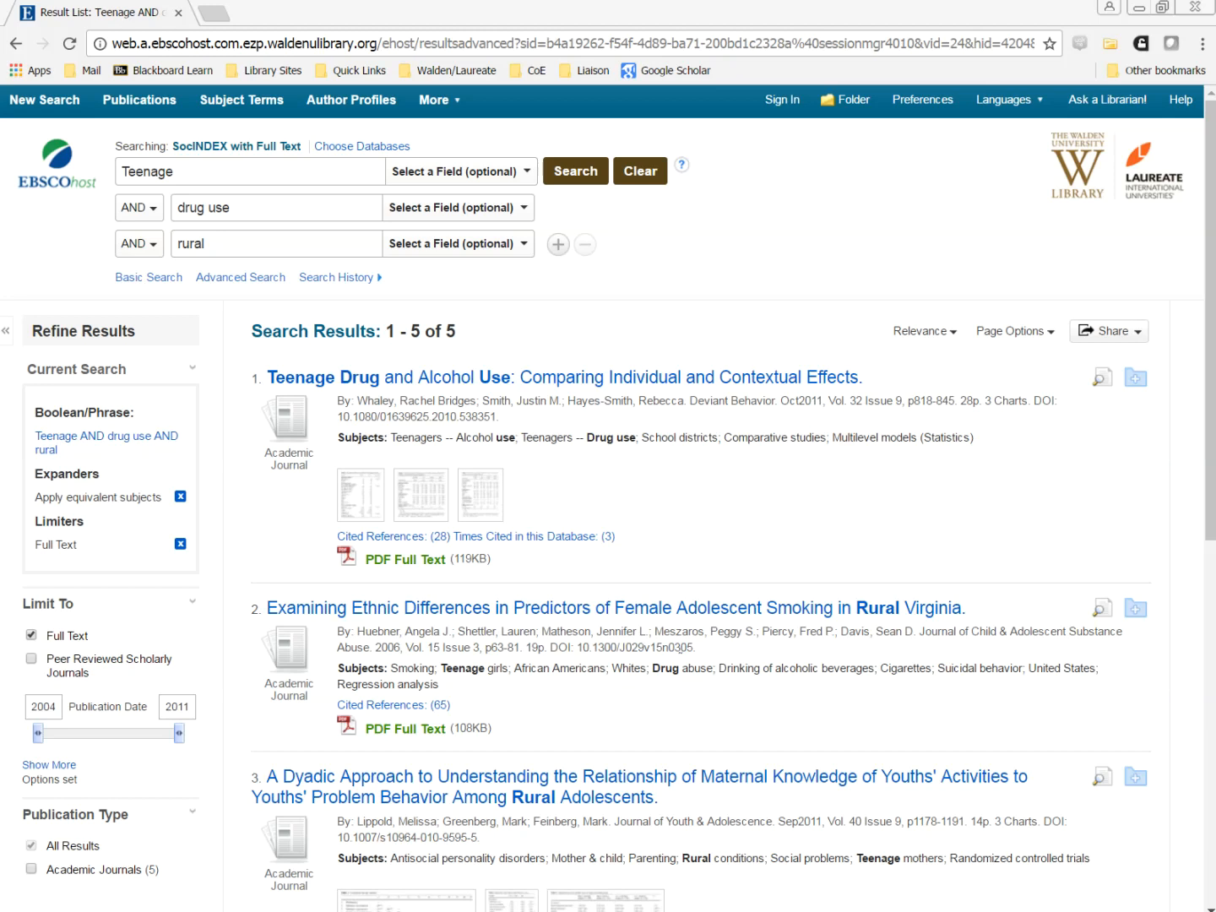
mouse_move(353, 233)
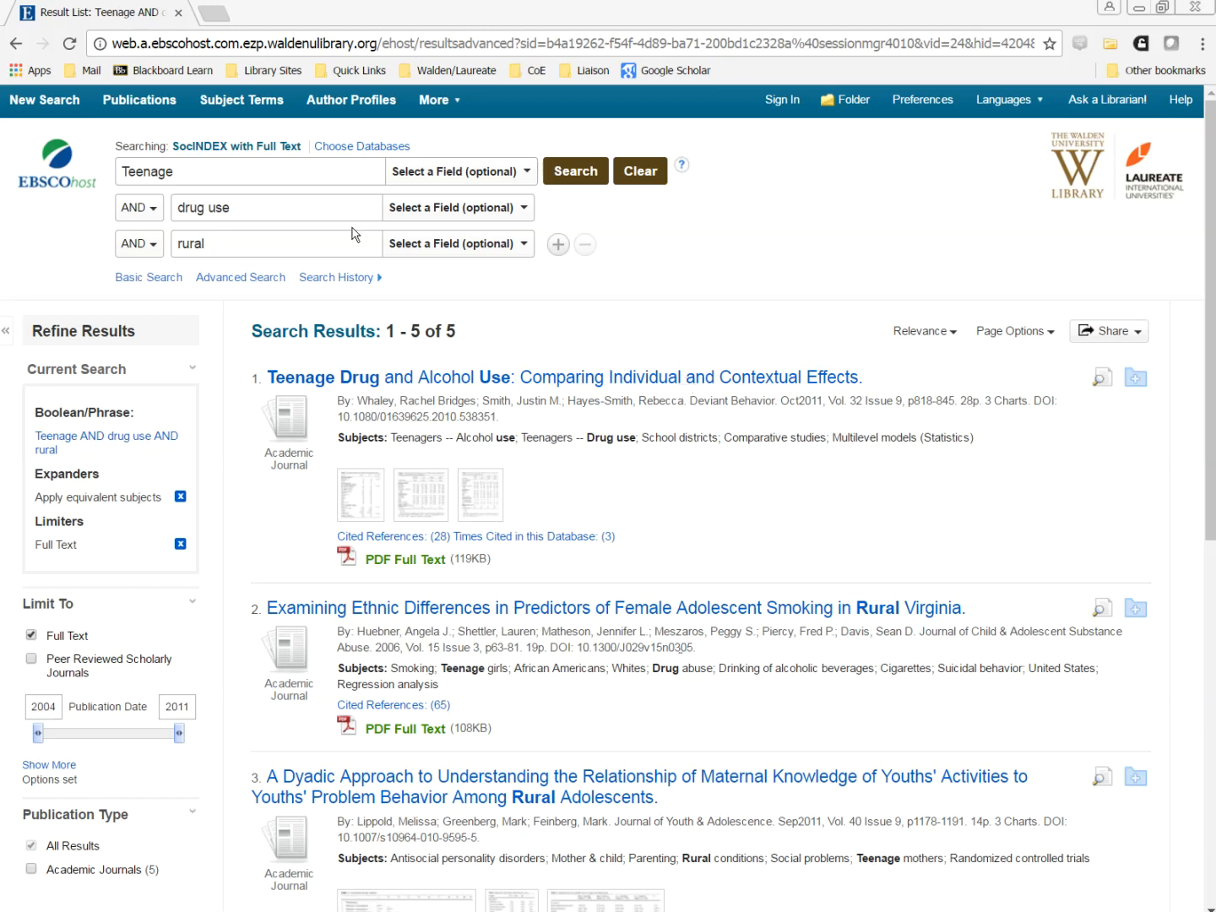
Broaden the second term to 'drug use OR Drug abuse OR alcohol abuse' and rerun.
left_click(275, 207)
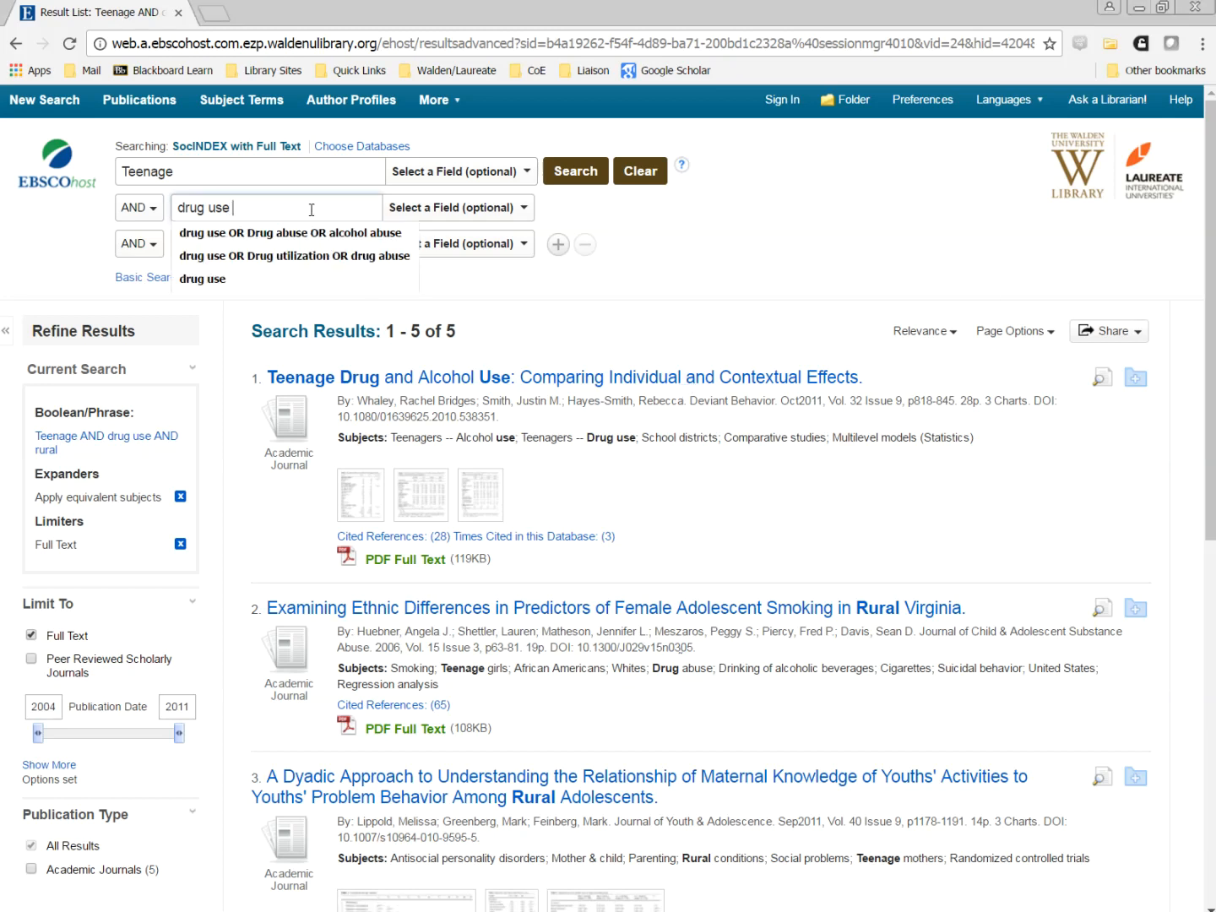
left_click(288, 233)
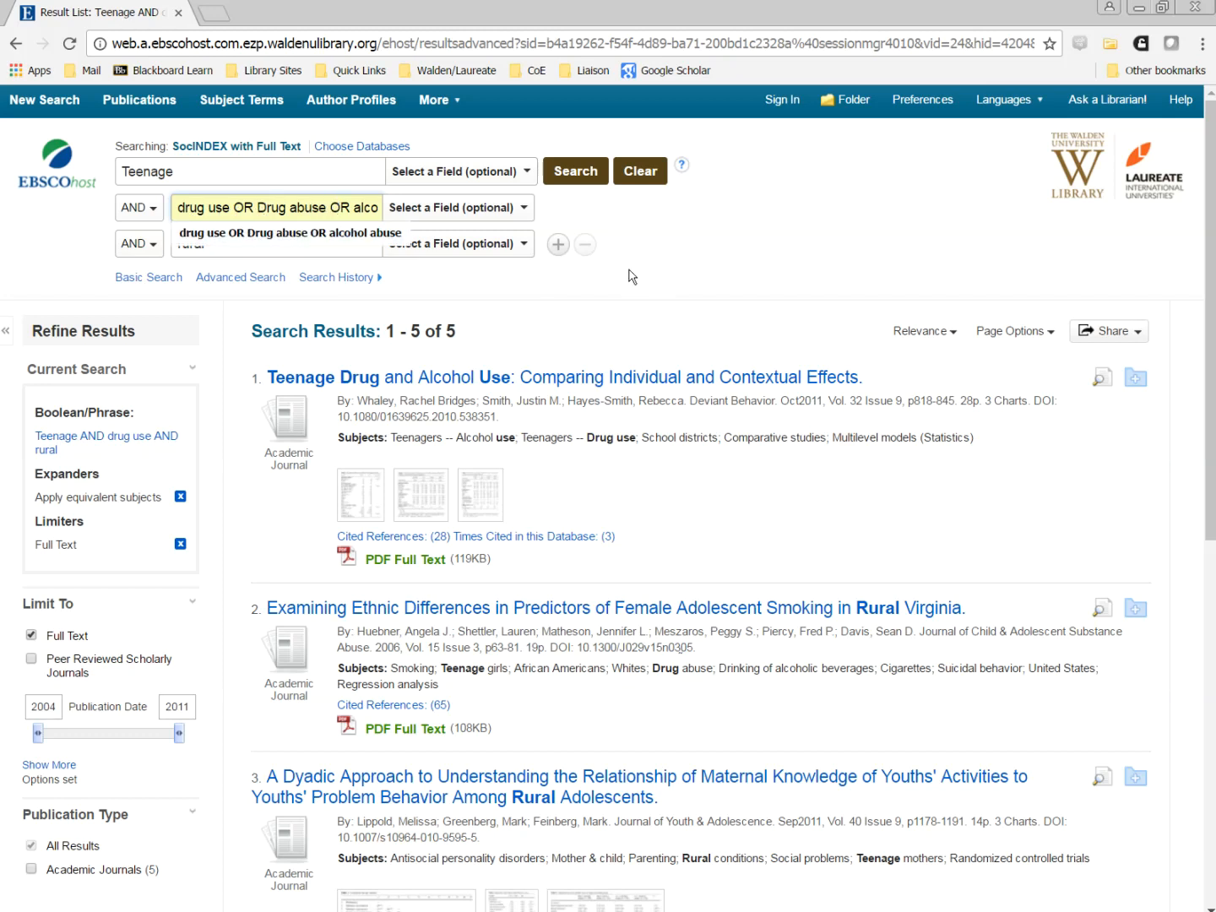
left_click(575, 171)
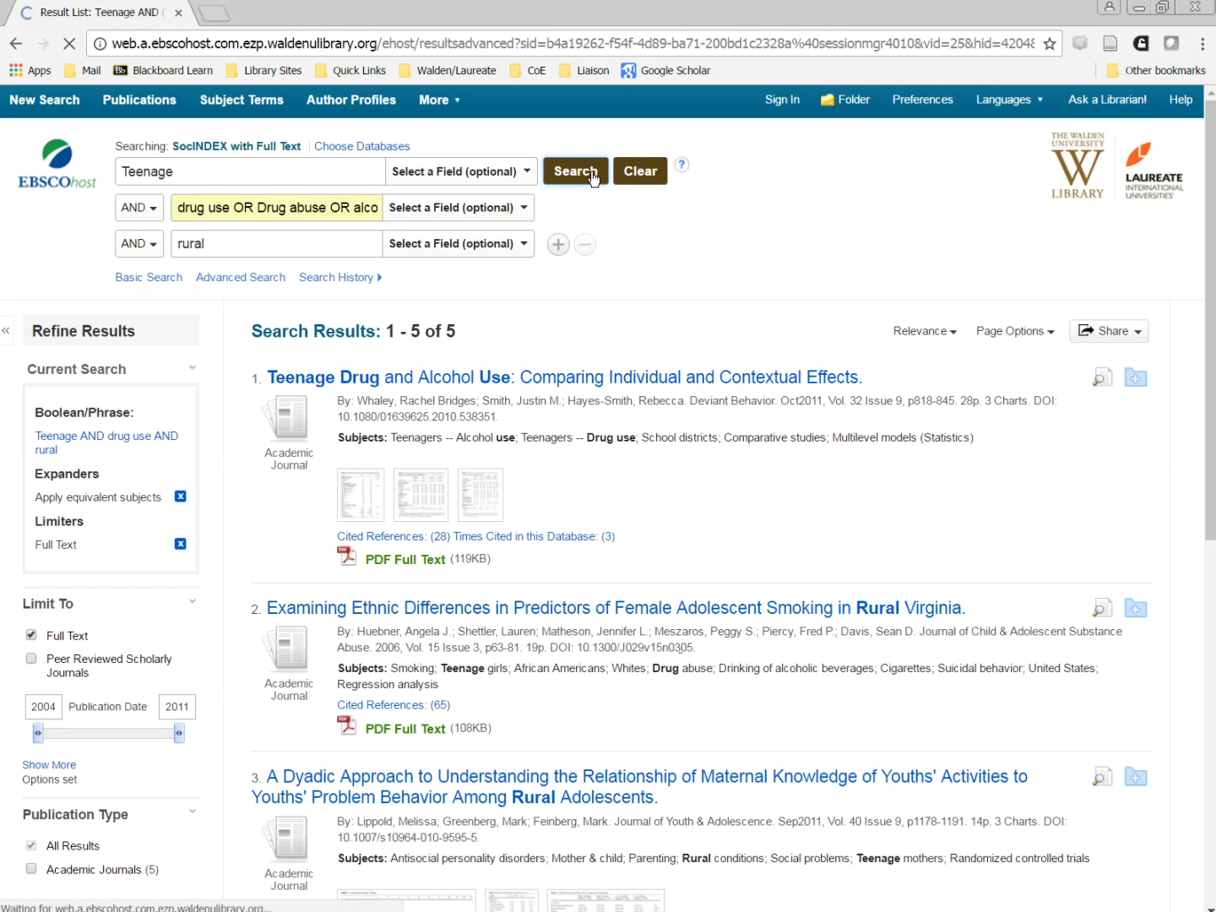
Wait for the broadened search to return ten results and return to the Teenage term.
left_click(574, 171)
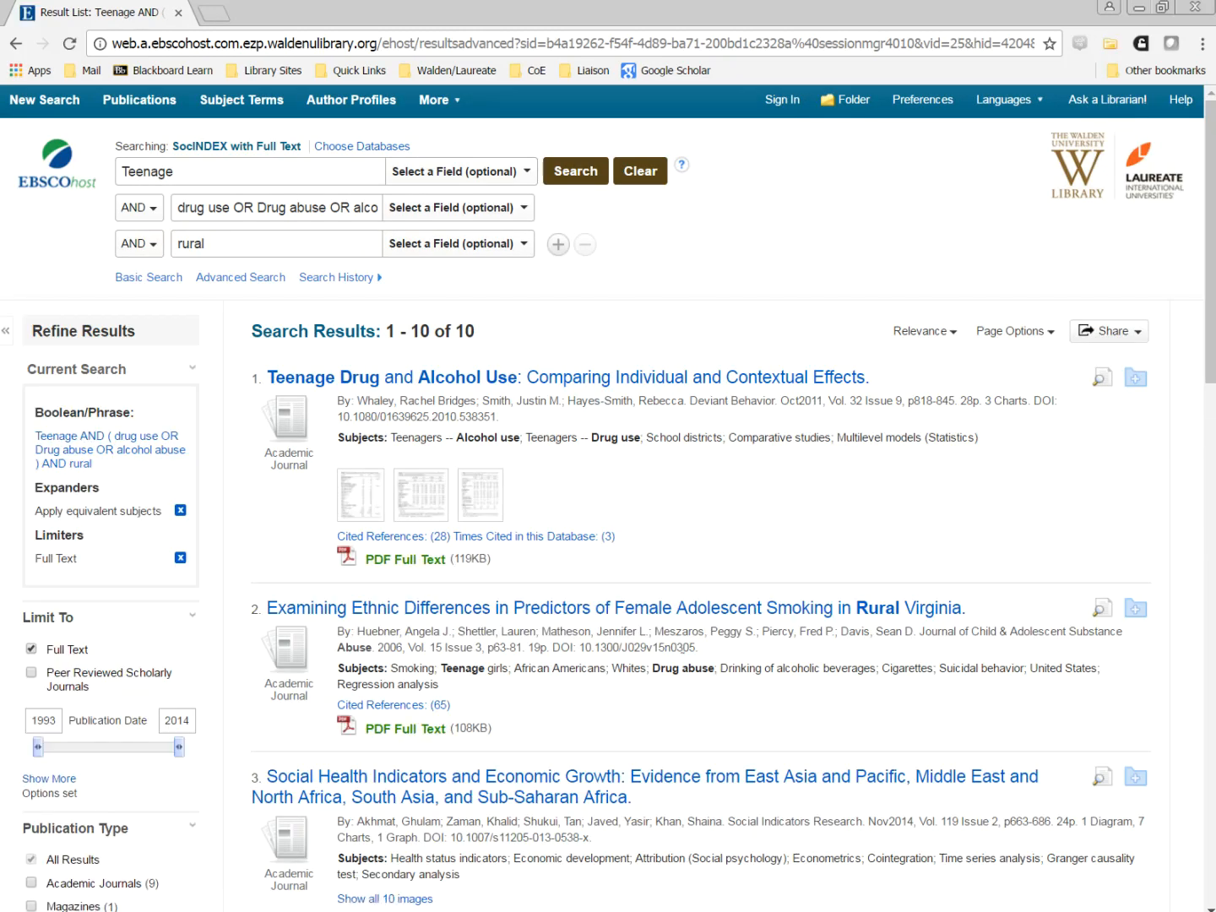
mouse_move(292, 378)
type(" OR")
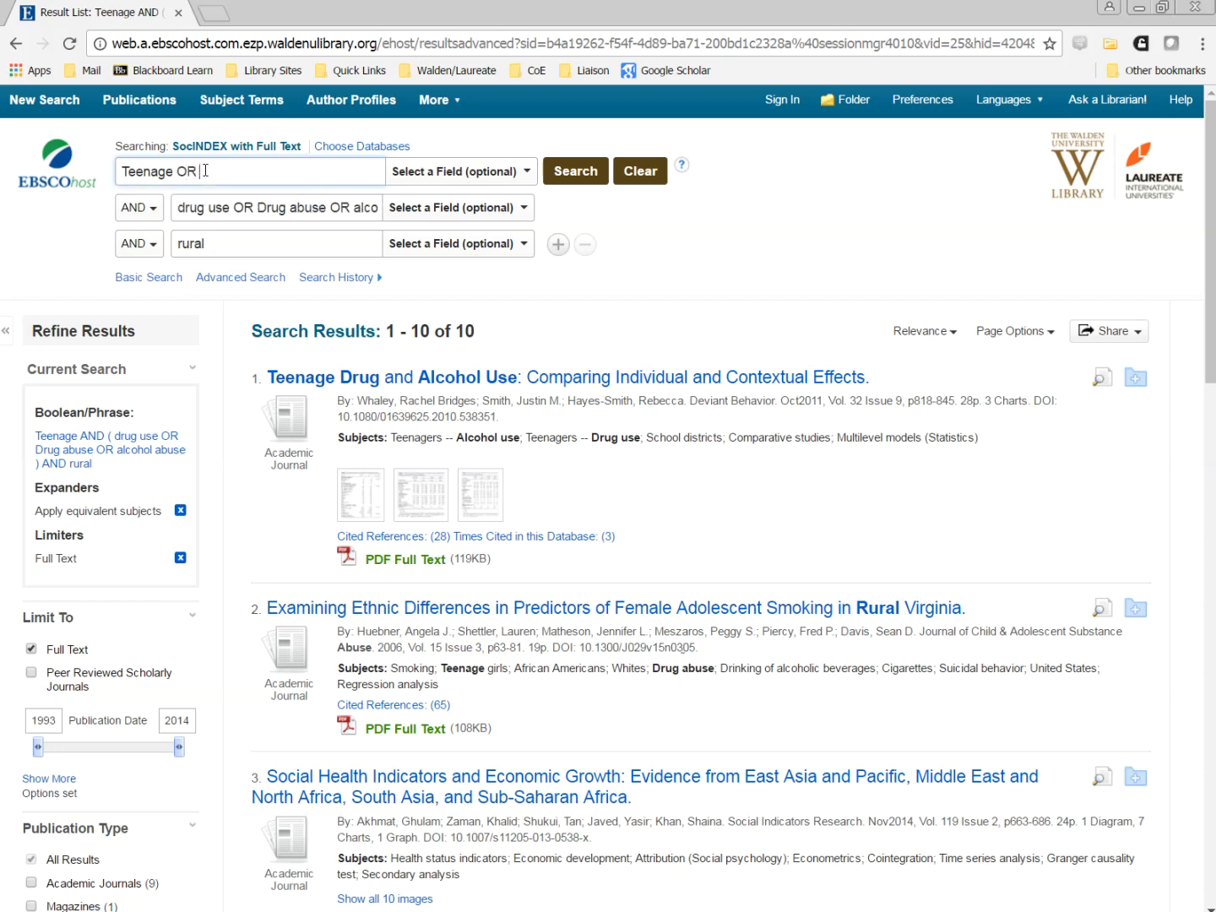
Replace the teenage/teenagers/teens variants with the truncated stem Teen*.
type("teenage")
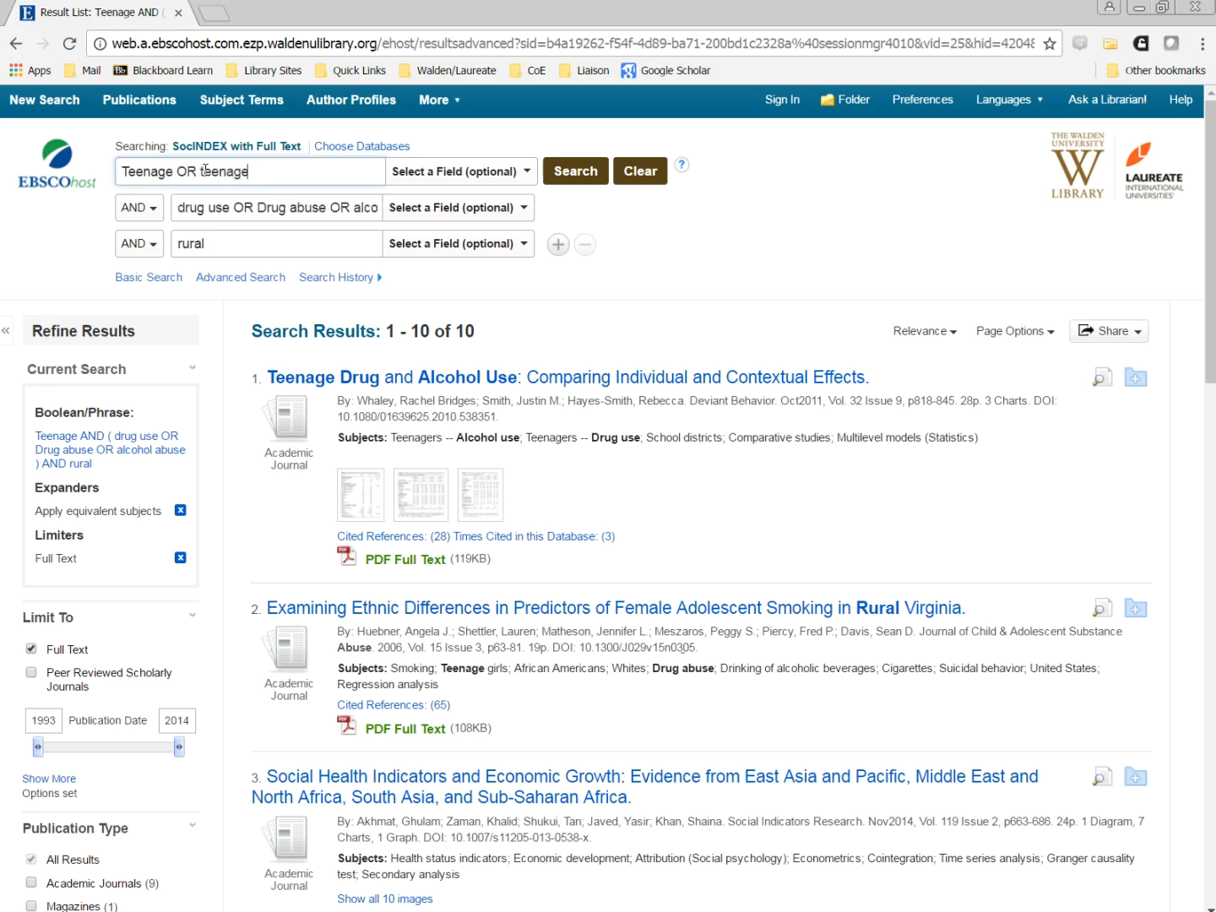
type("teenagers Or")
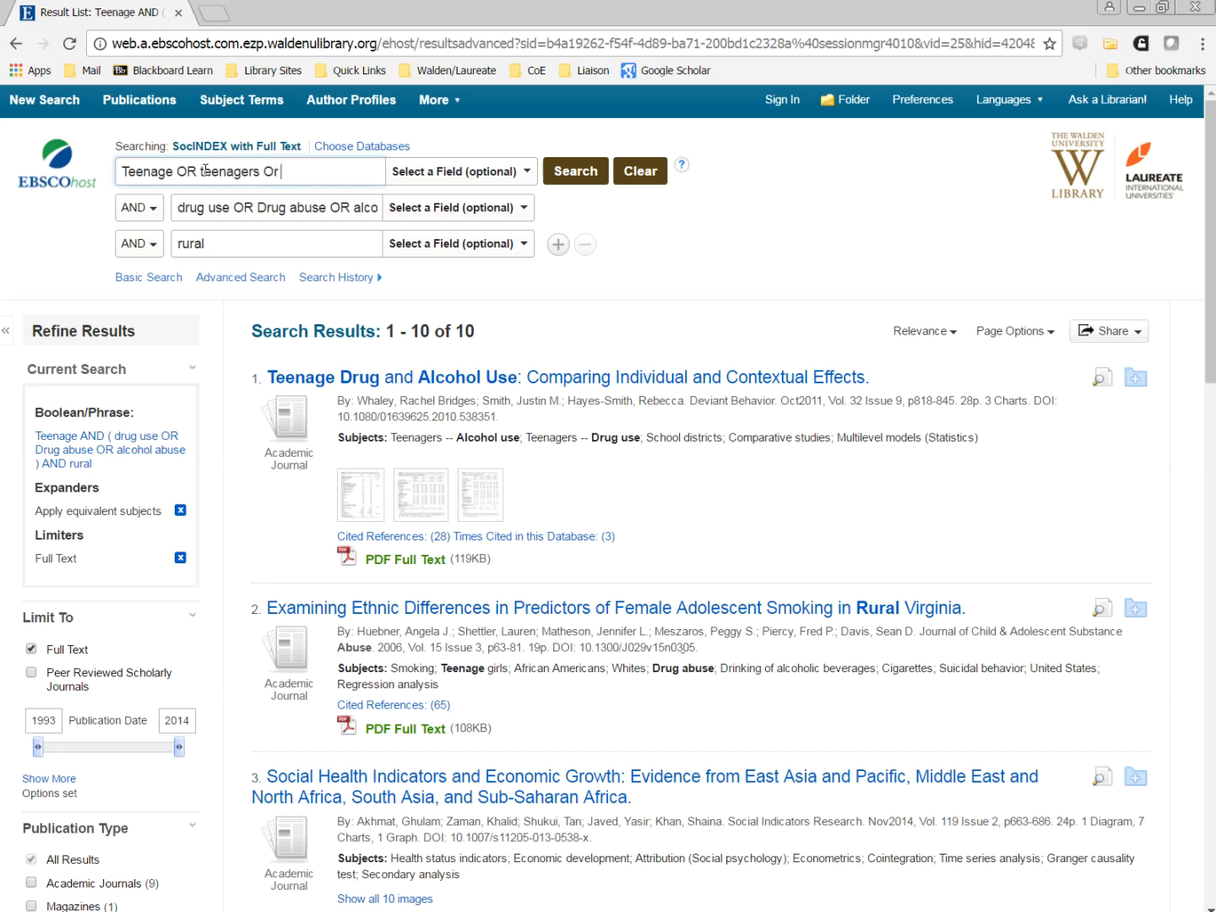
type("teens")
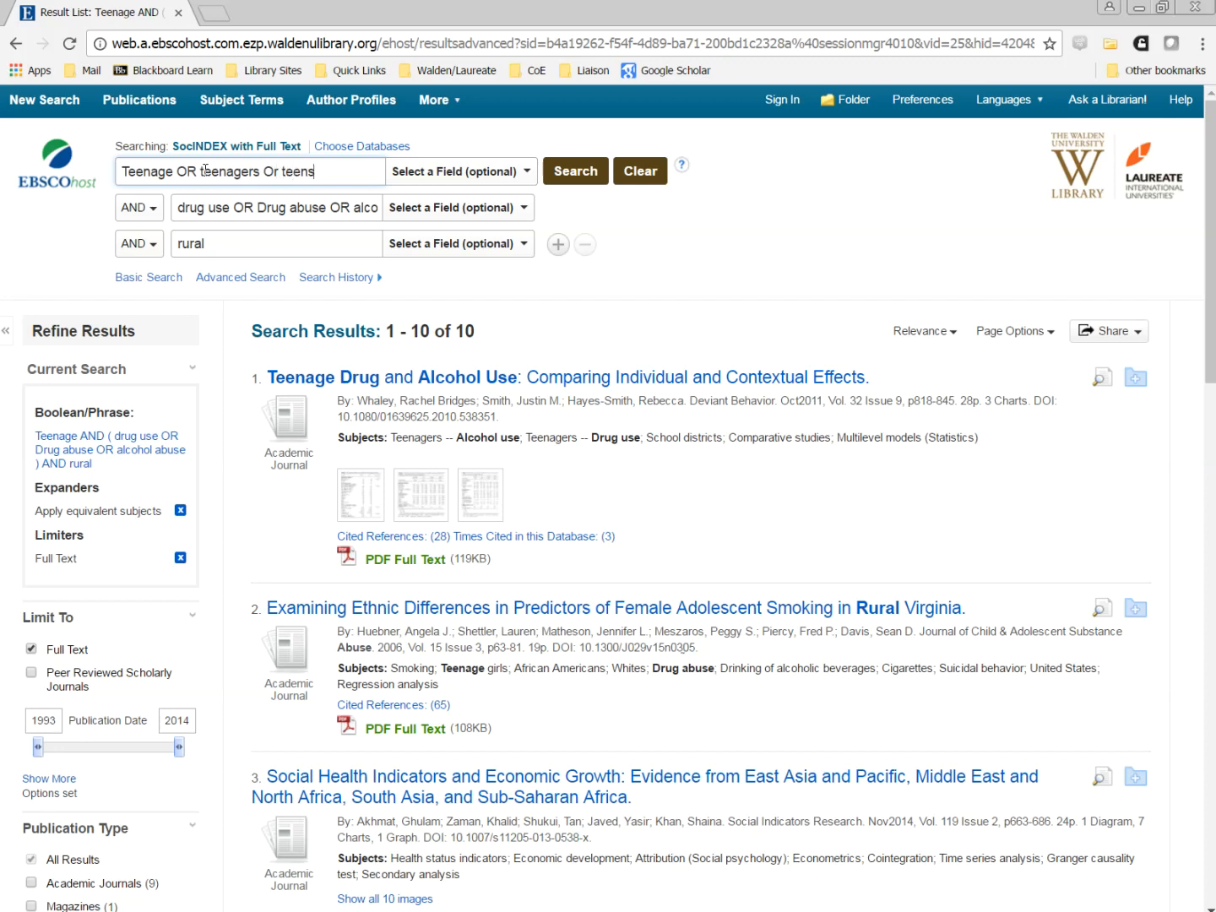
key("Backspace")
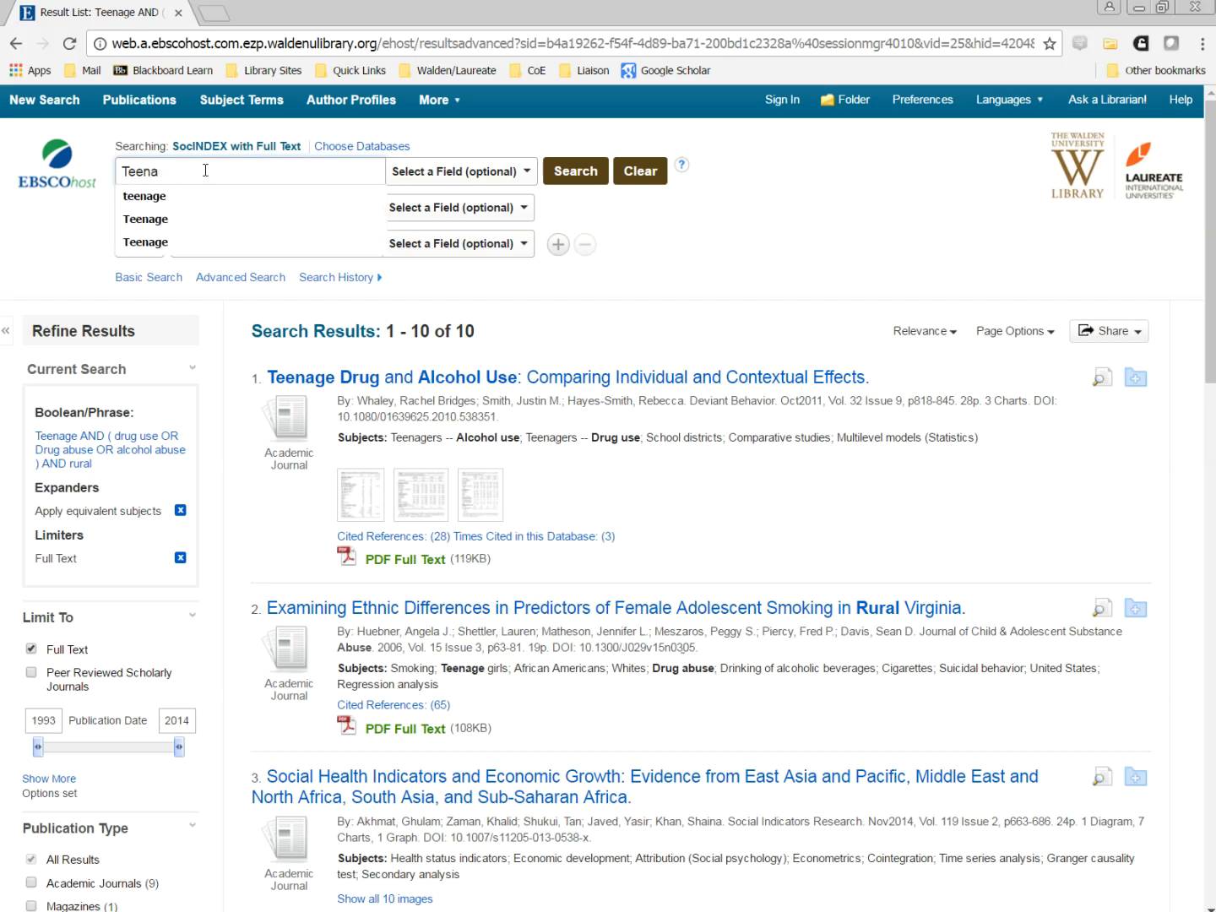
key("Backspace")
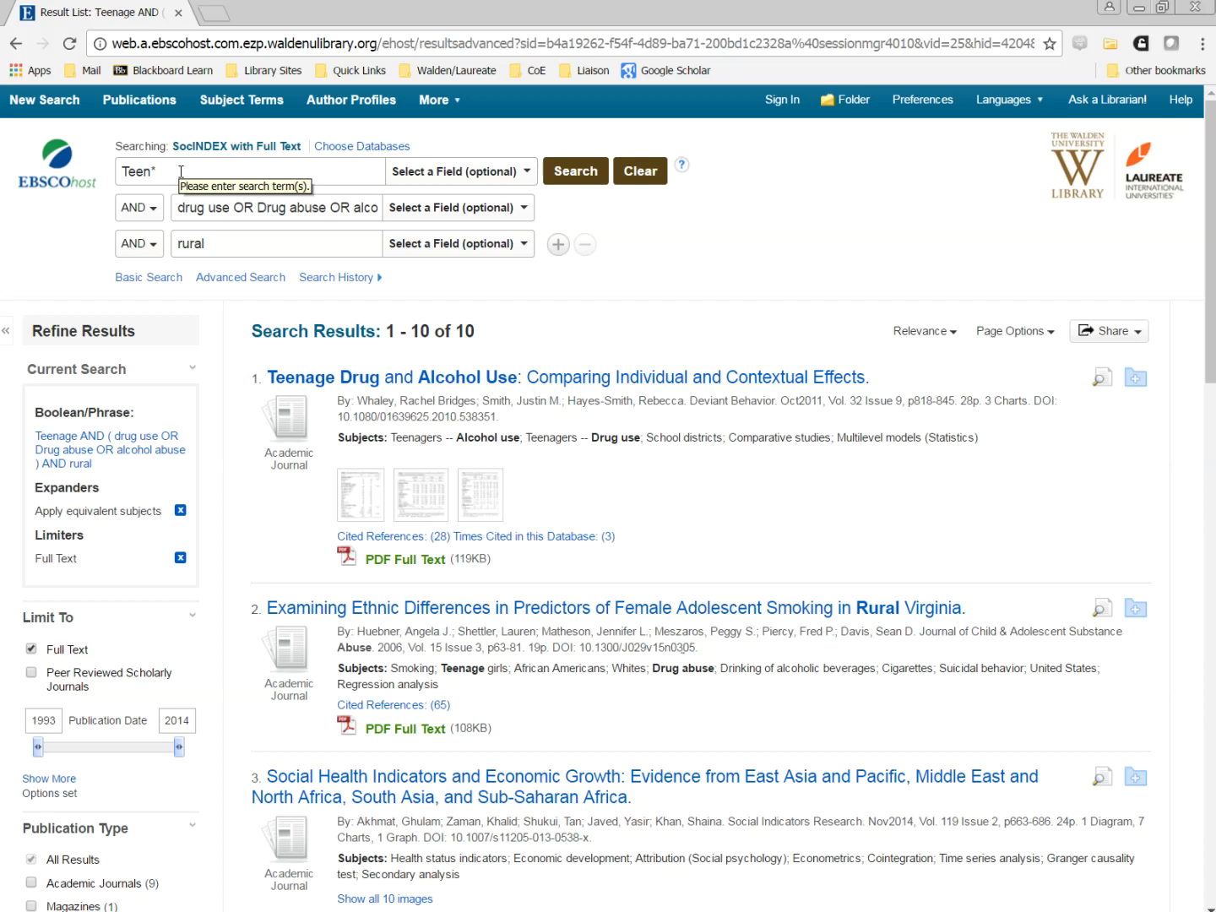
mouse_move(576, 171)
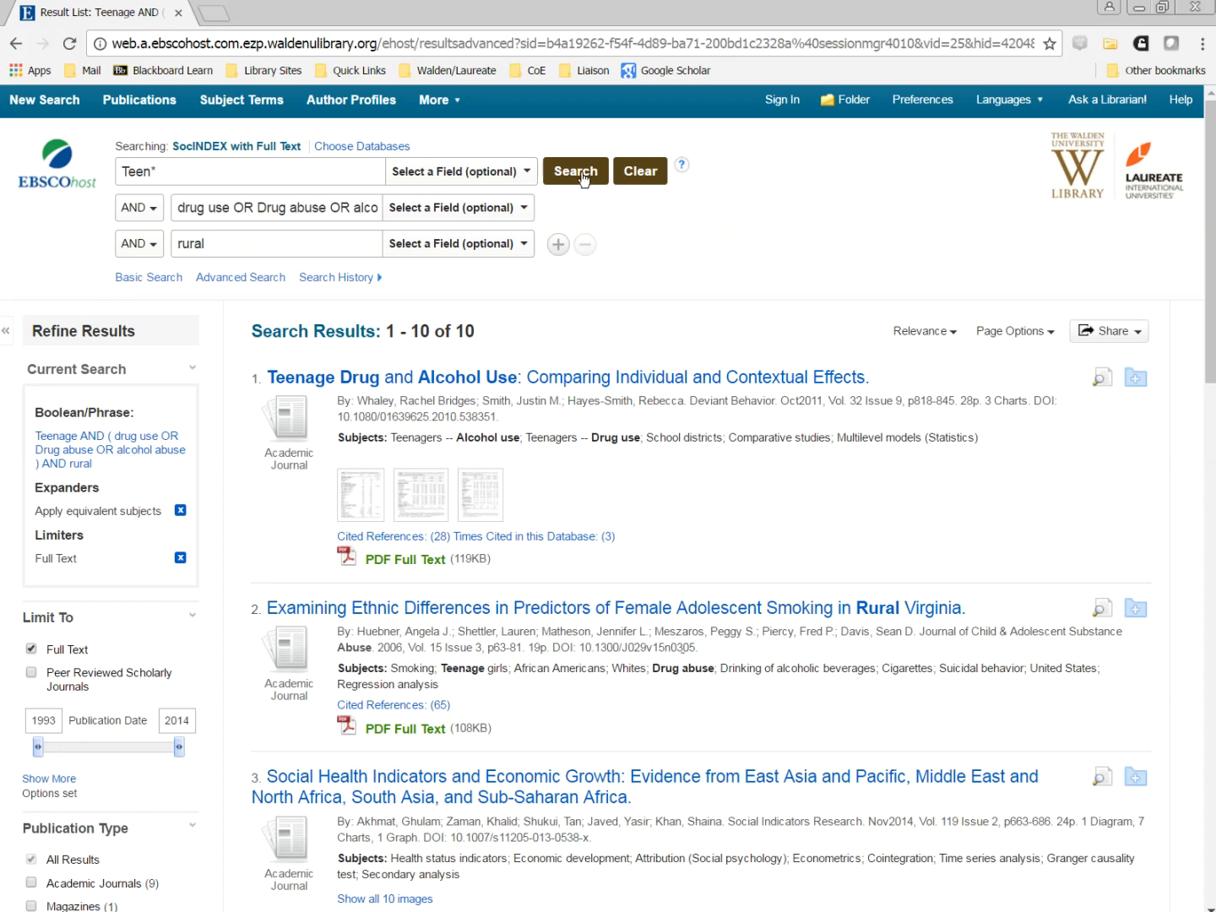
Rerun the search with Teen*, expanding the results to 62.
left_click(575, 170)
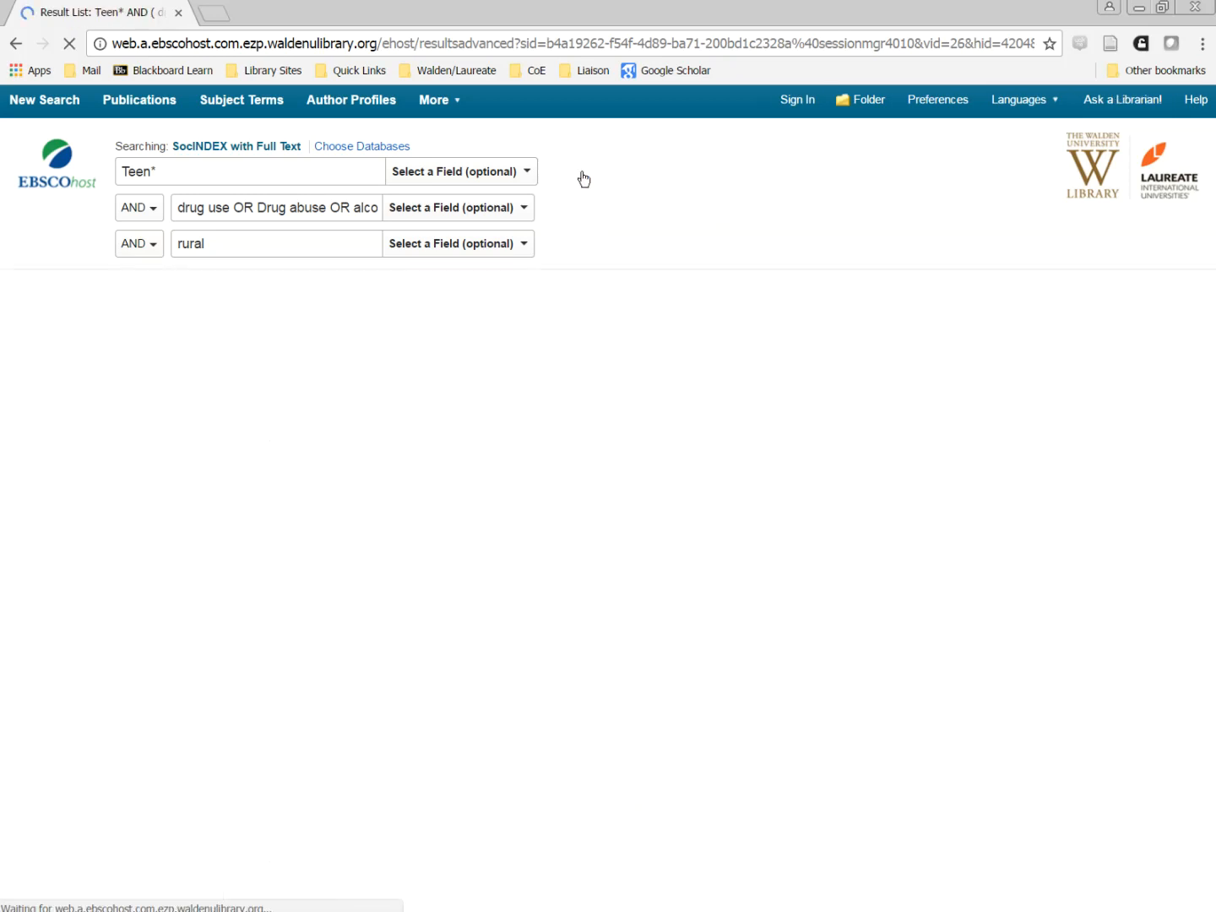
left_click(575, 170)
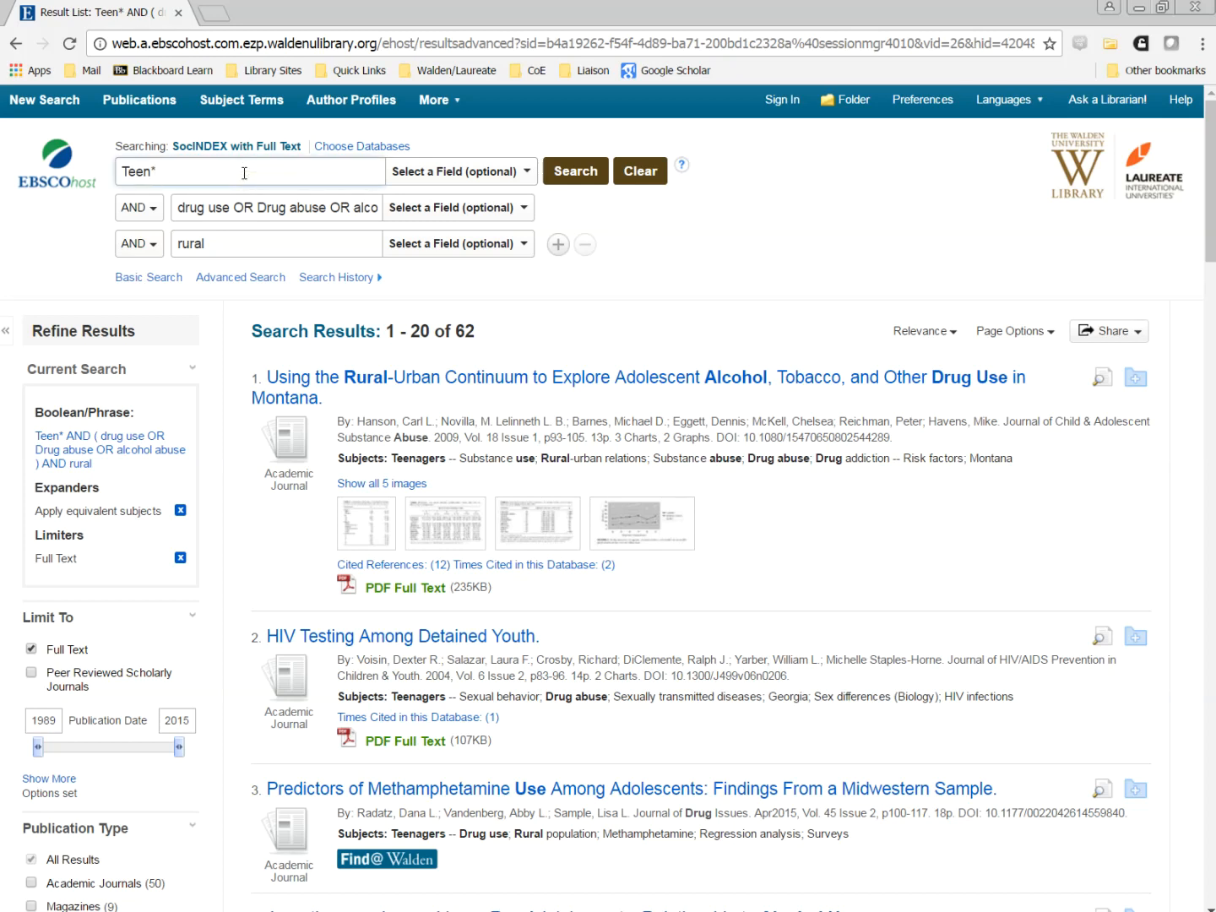
Expand the first term to 'Teen* OR adolescen* OR youth' and rerun the search.
type("O")
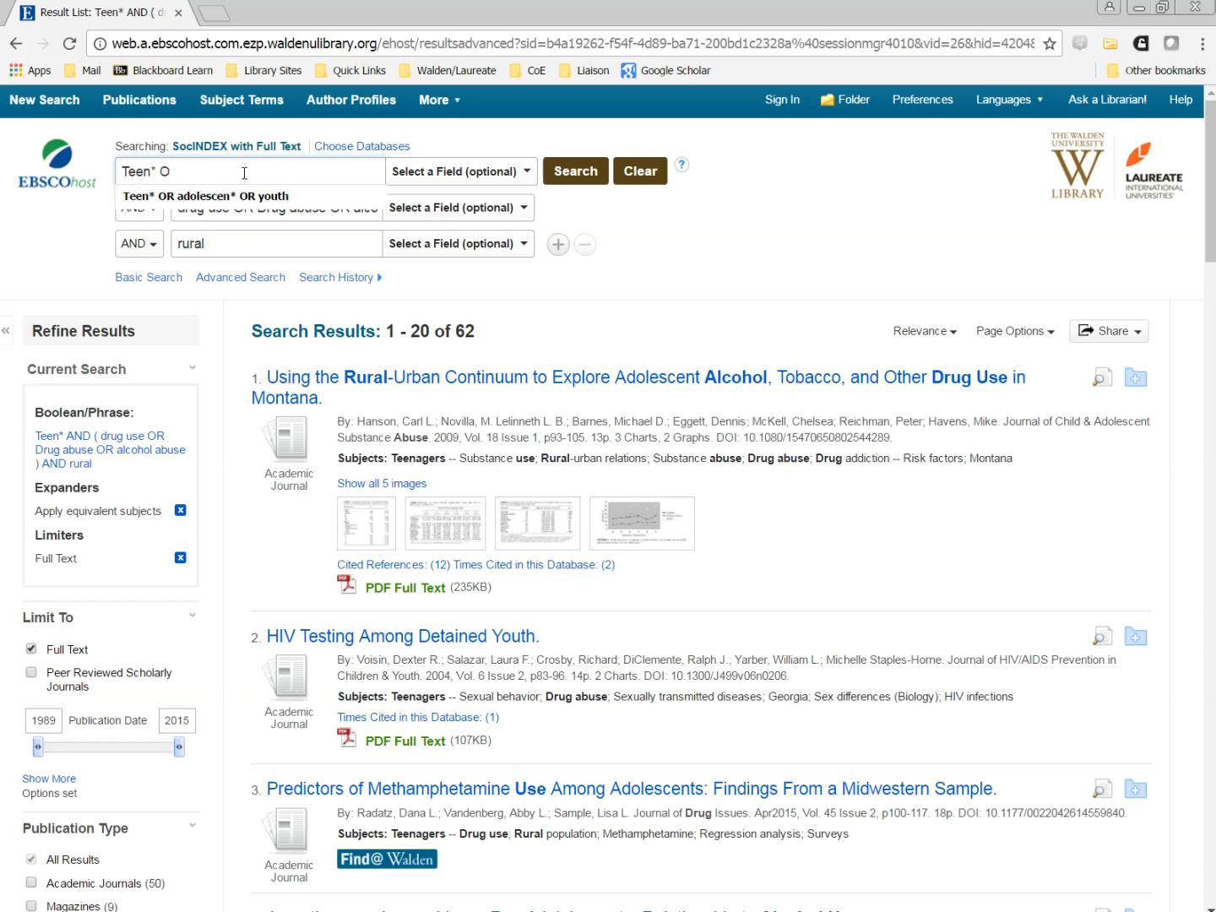
left_click(206, 196)
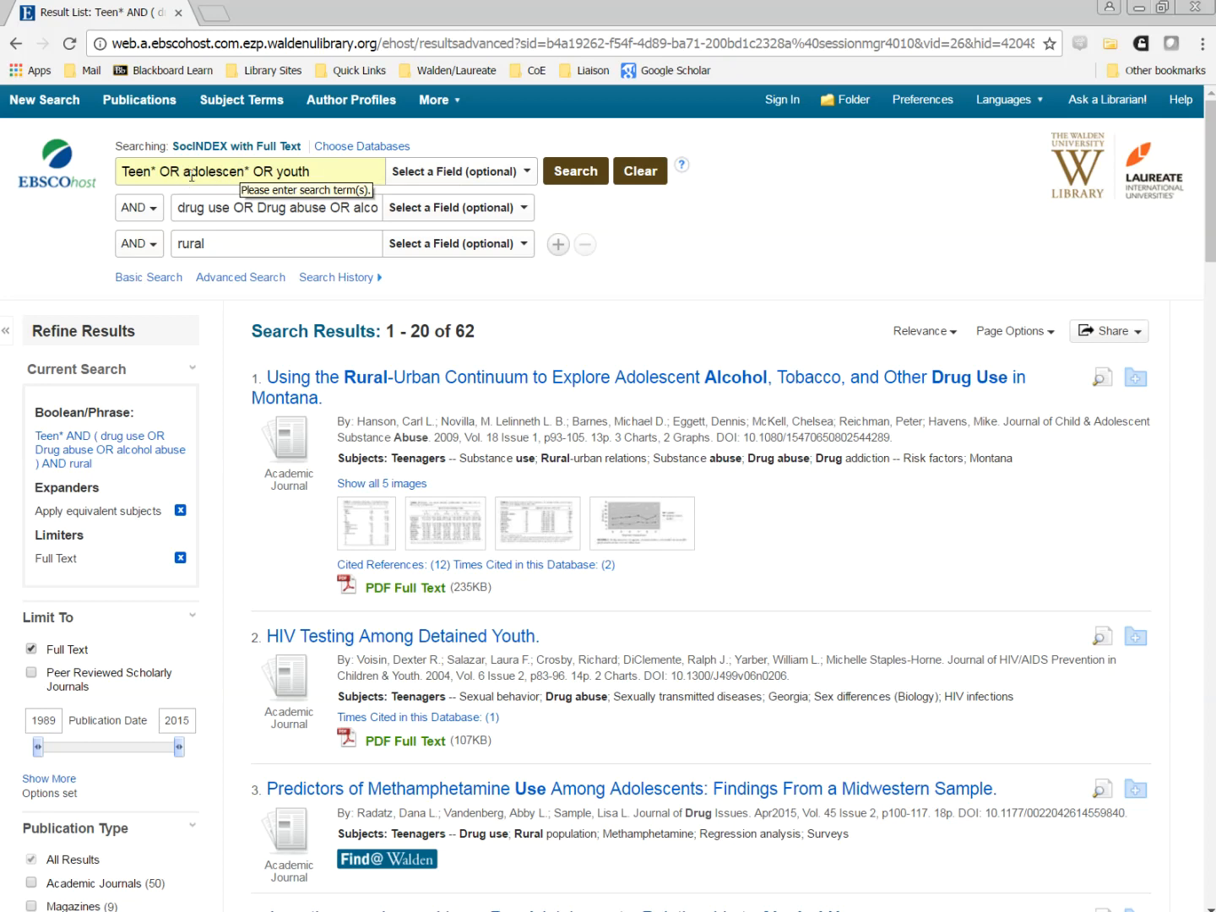
left_click(575, 170)
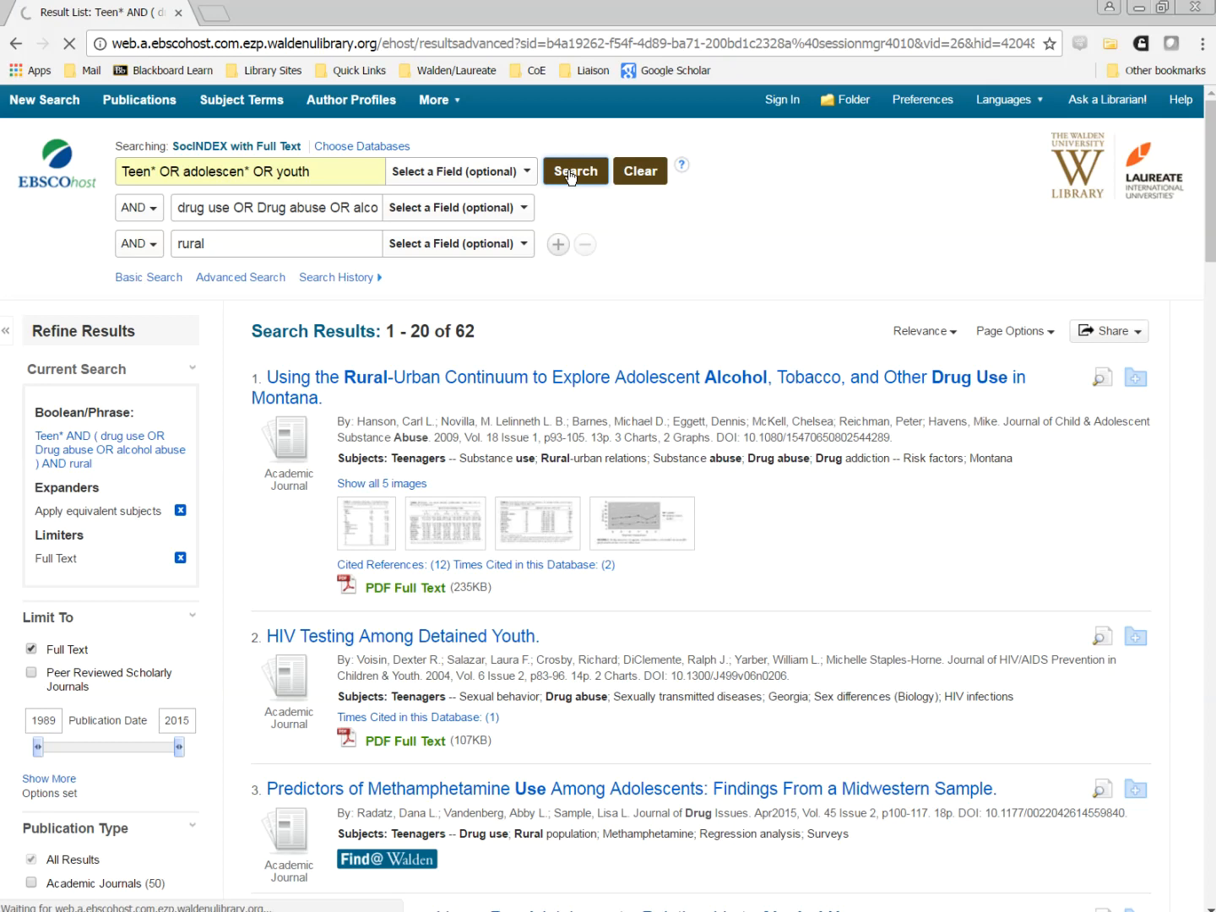
left_click(576, 170)
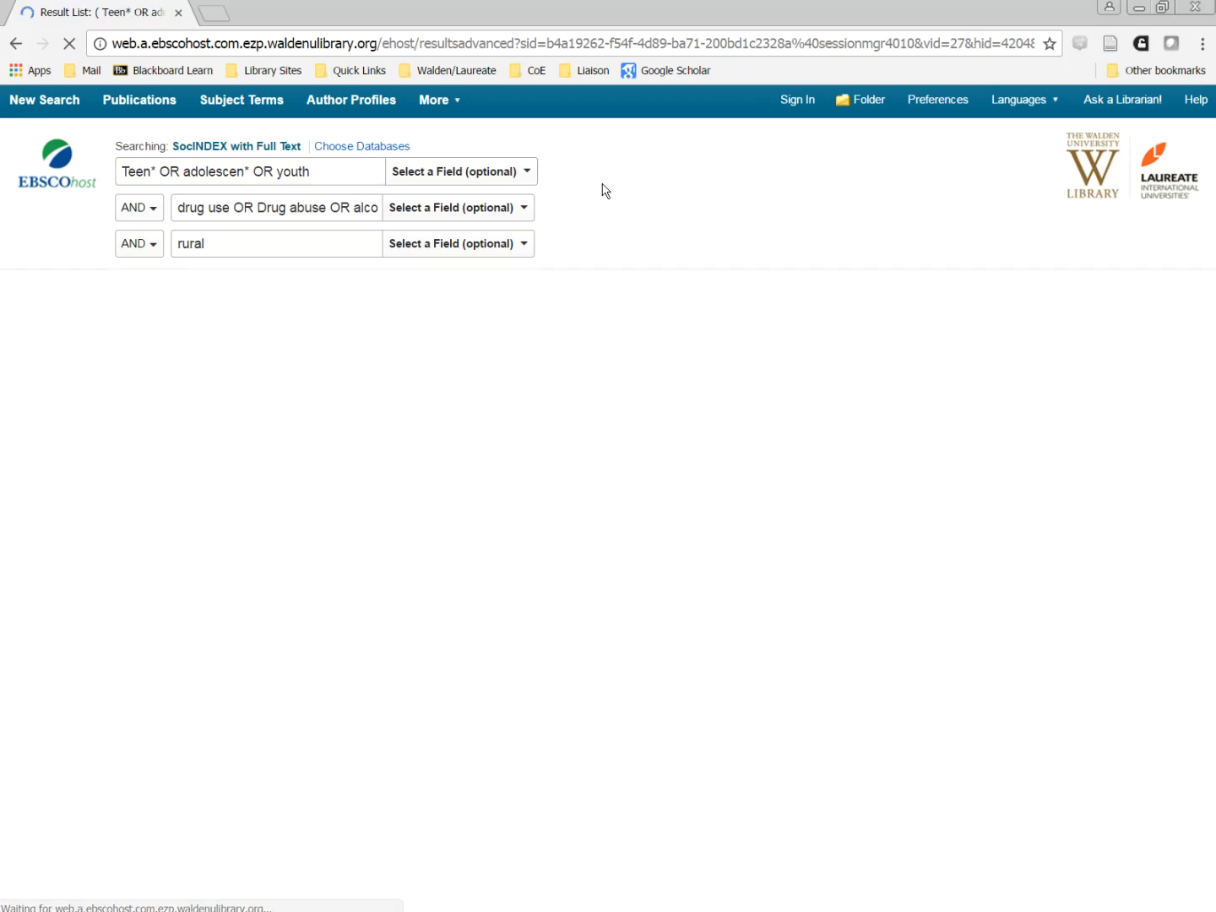